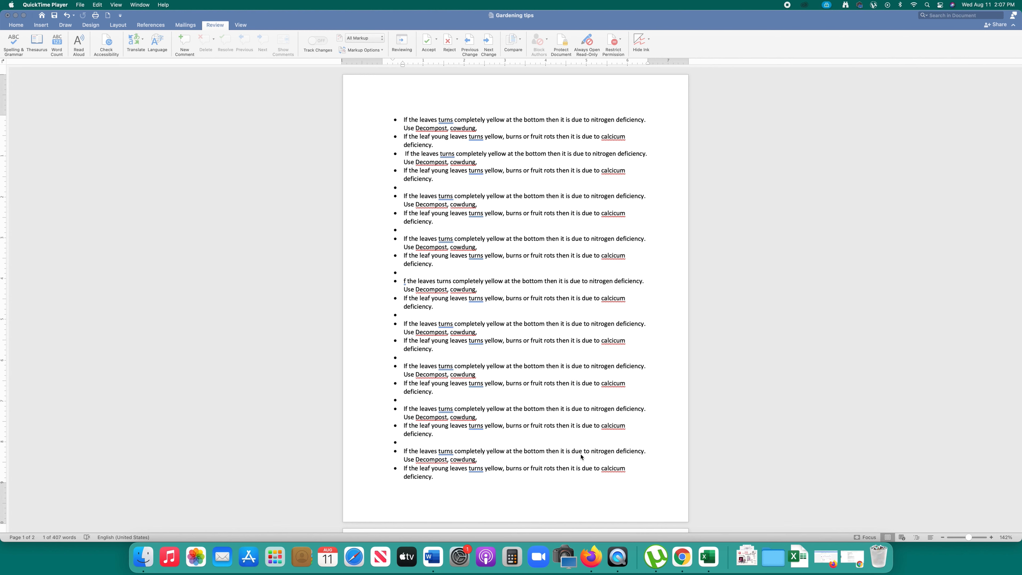
mouse_move(489, 315)
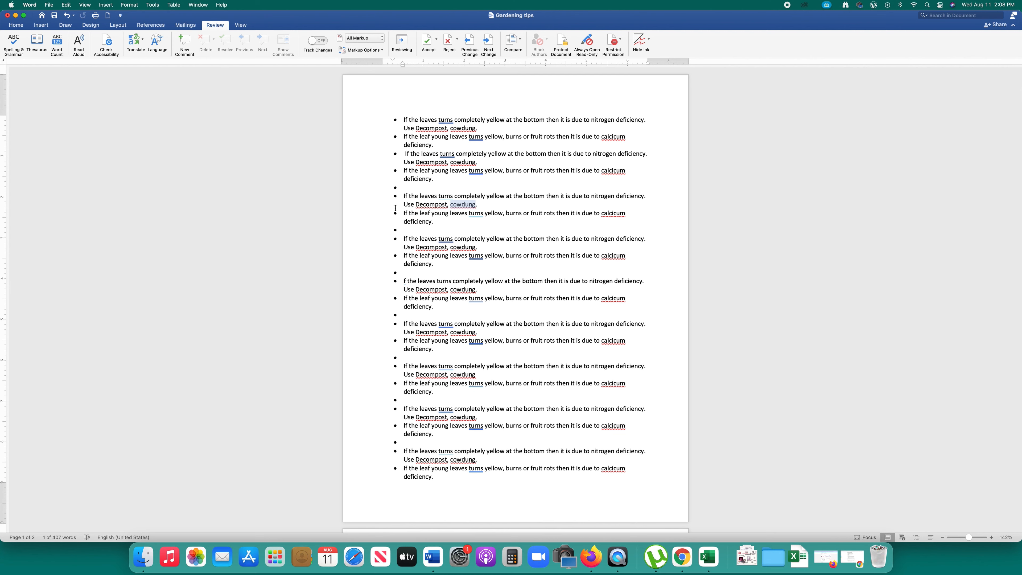
mouse_move(235, 137)
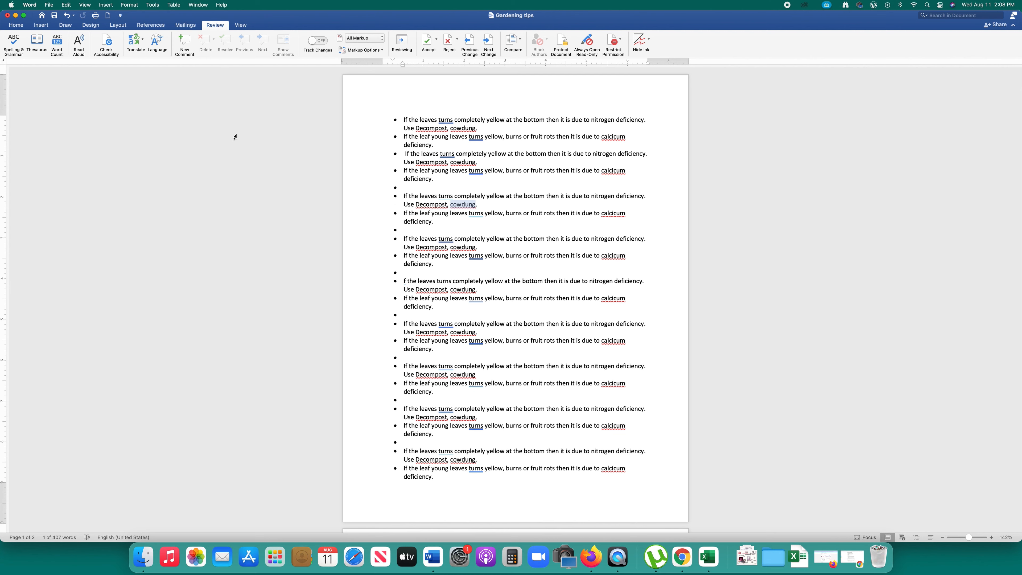
Step: Export 'Gardening tips' as a PDF to the Desktop via Save As with PDF file format
left_click(49, 5)
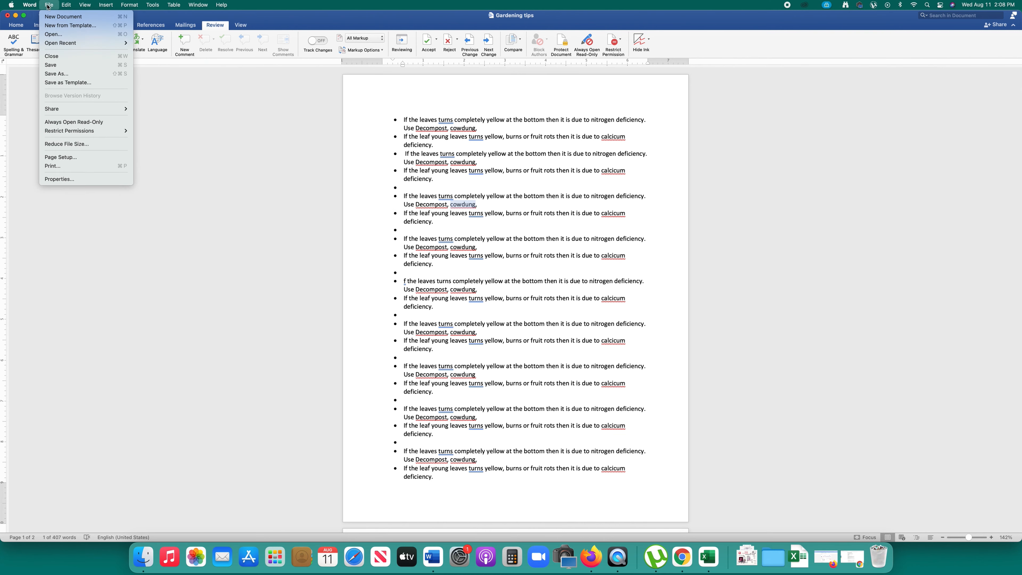
mouse_move(73, 73)
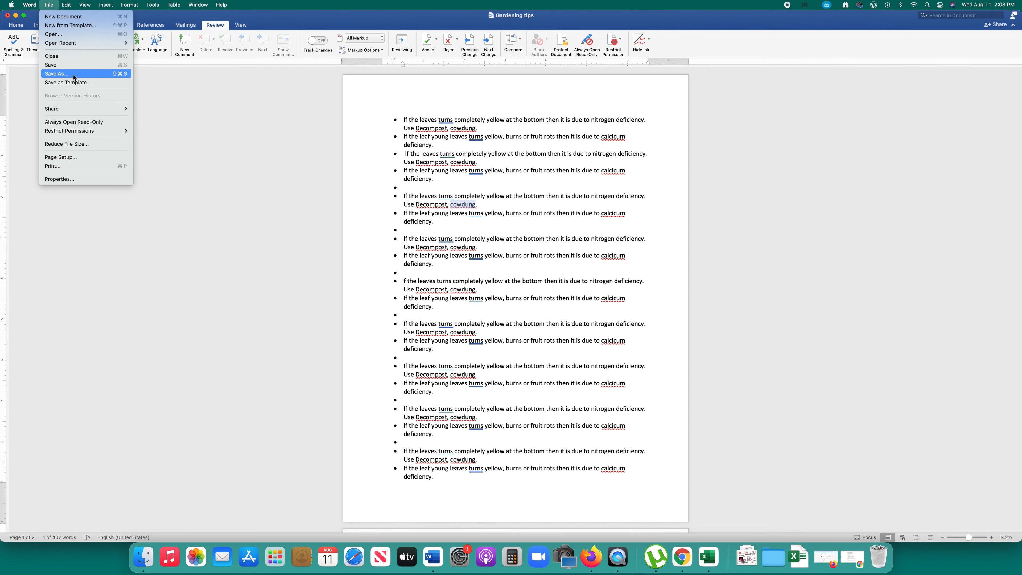
left_click(55, 74)
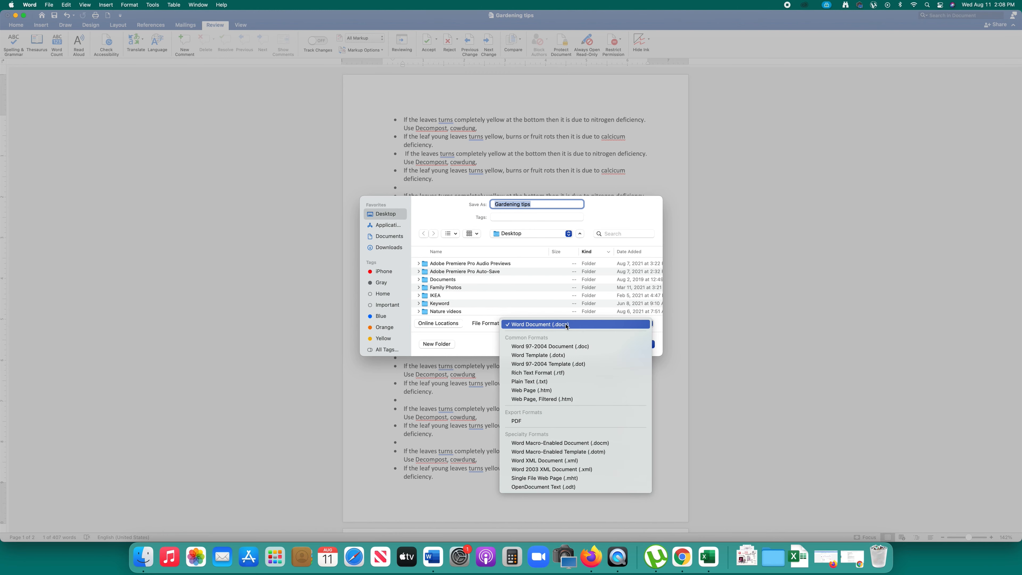
left_click(516, 421)
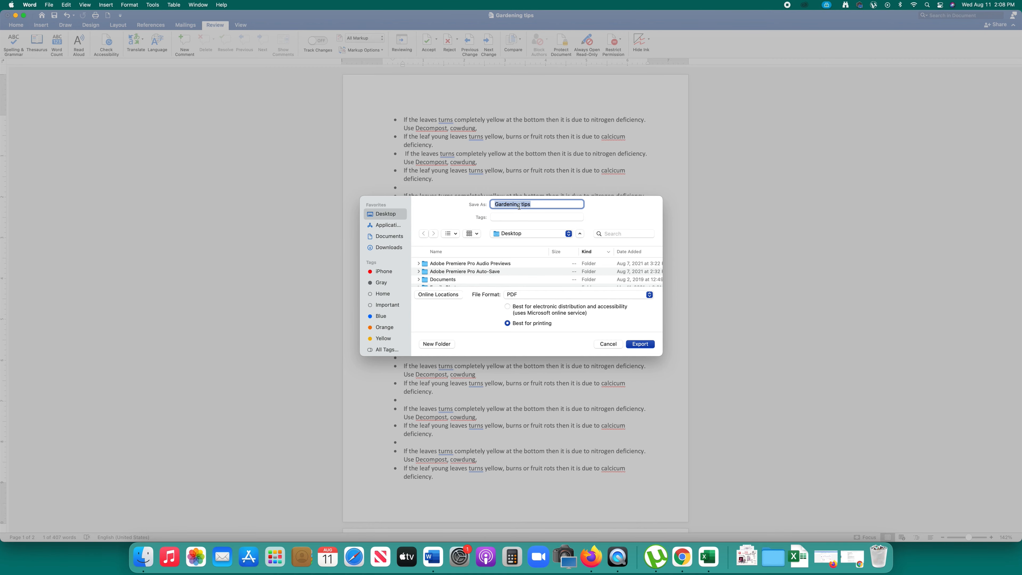
left_click(640, 344)
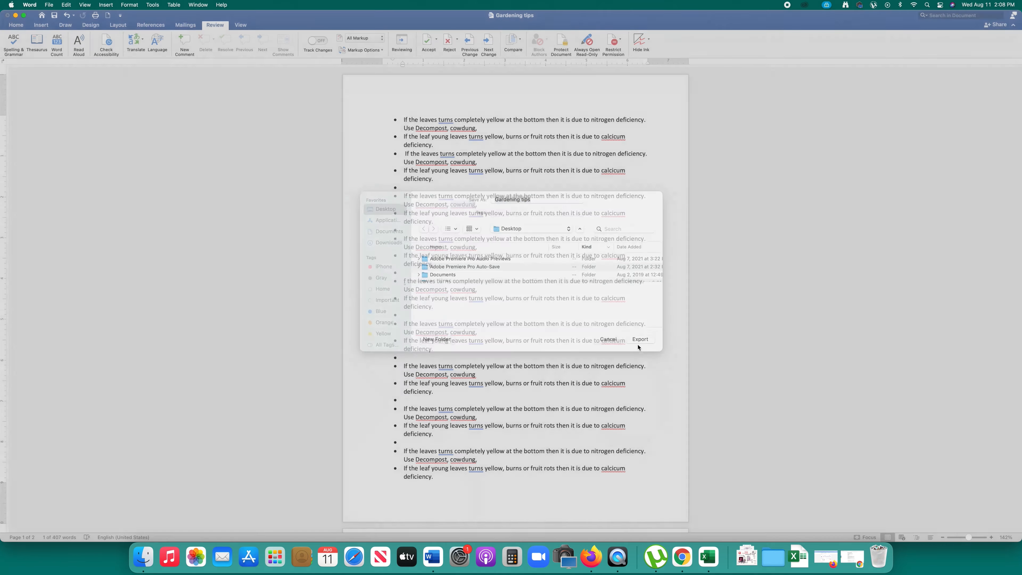
Step: Open the exported 'Gardening tips' PDF from the Desktop in Acrobat Reader
left_click(607, 339)
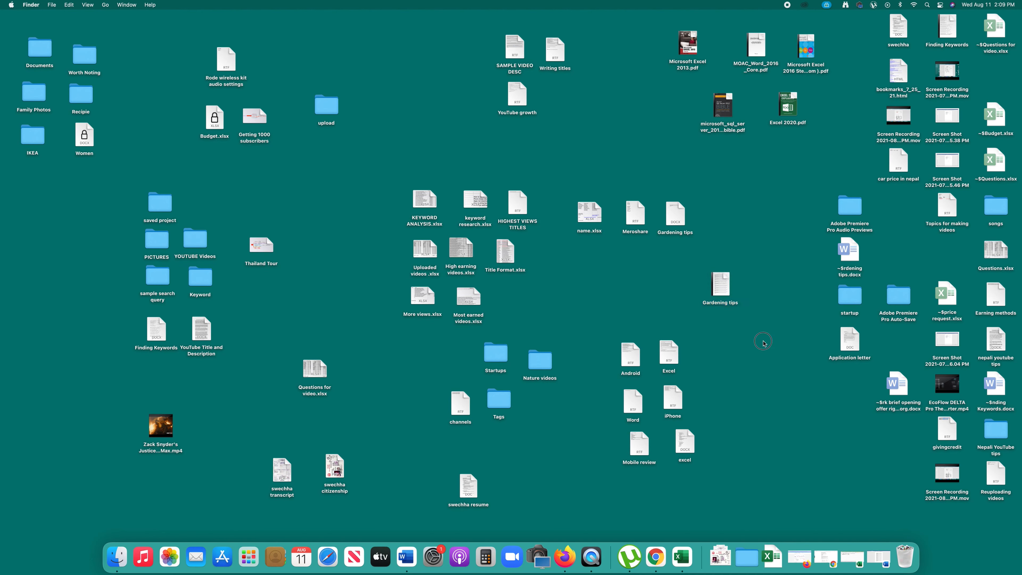
left_click(720, 282)
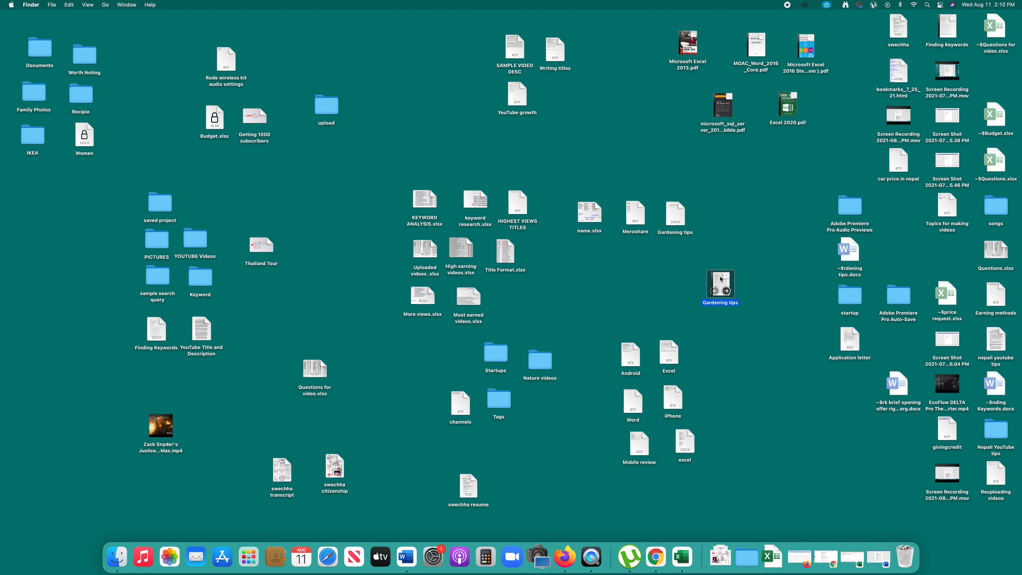
double_click(721, 282)
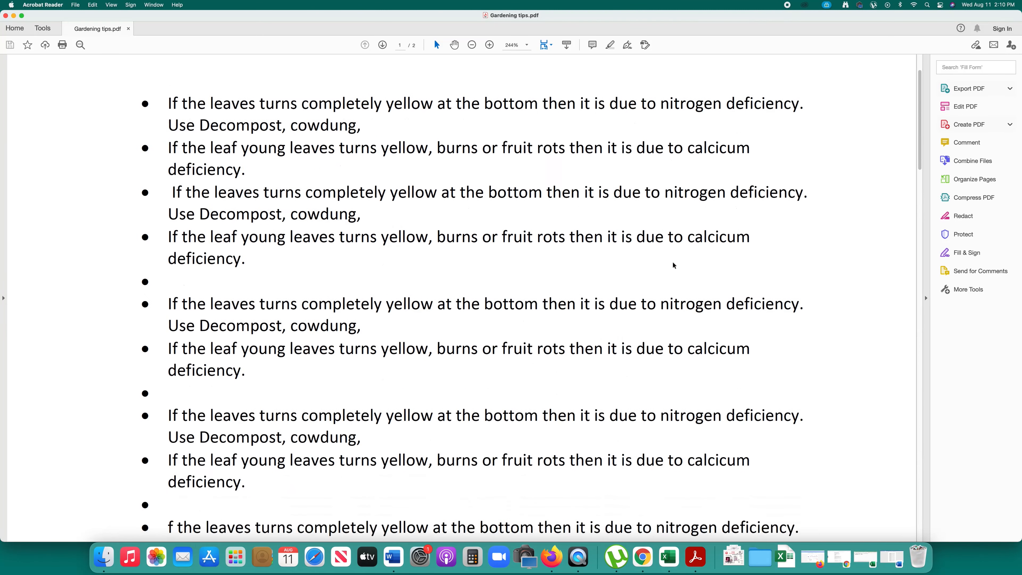